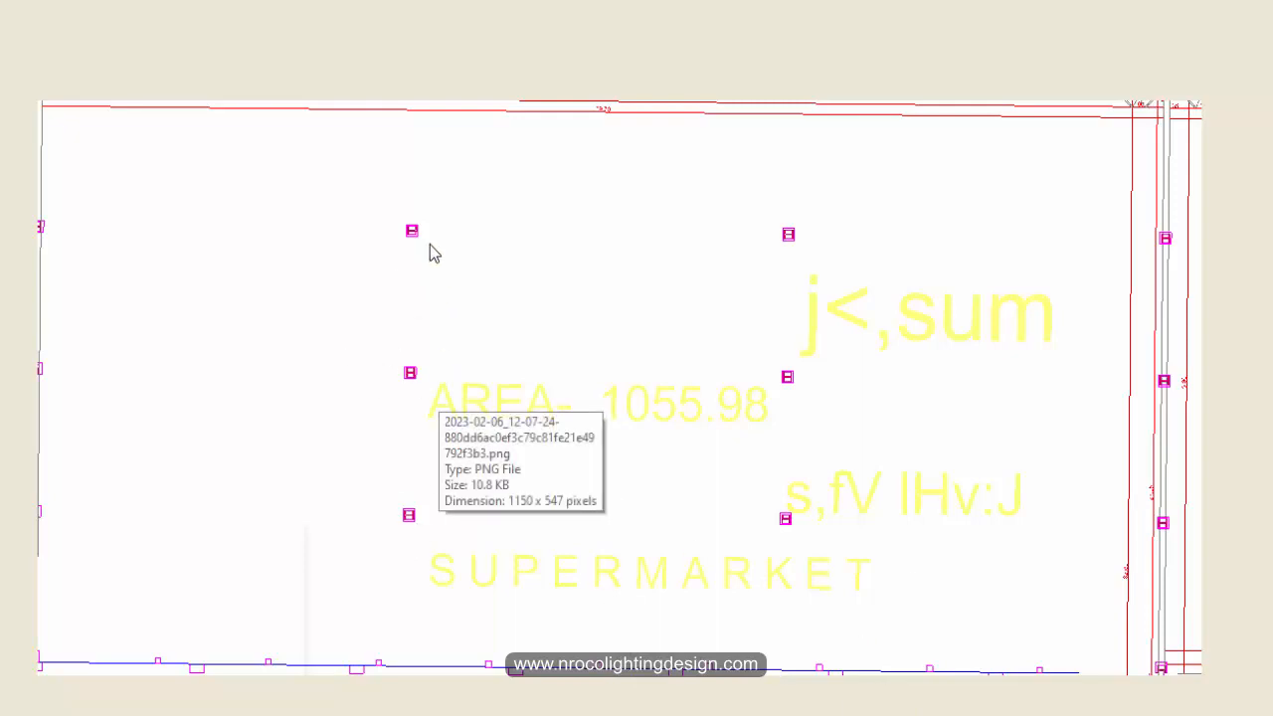
{"action": "mouse_move", "coordinate": [1100, 388]}
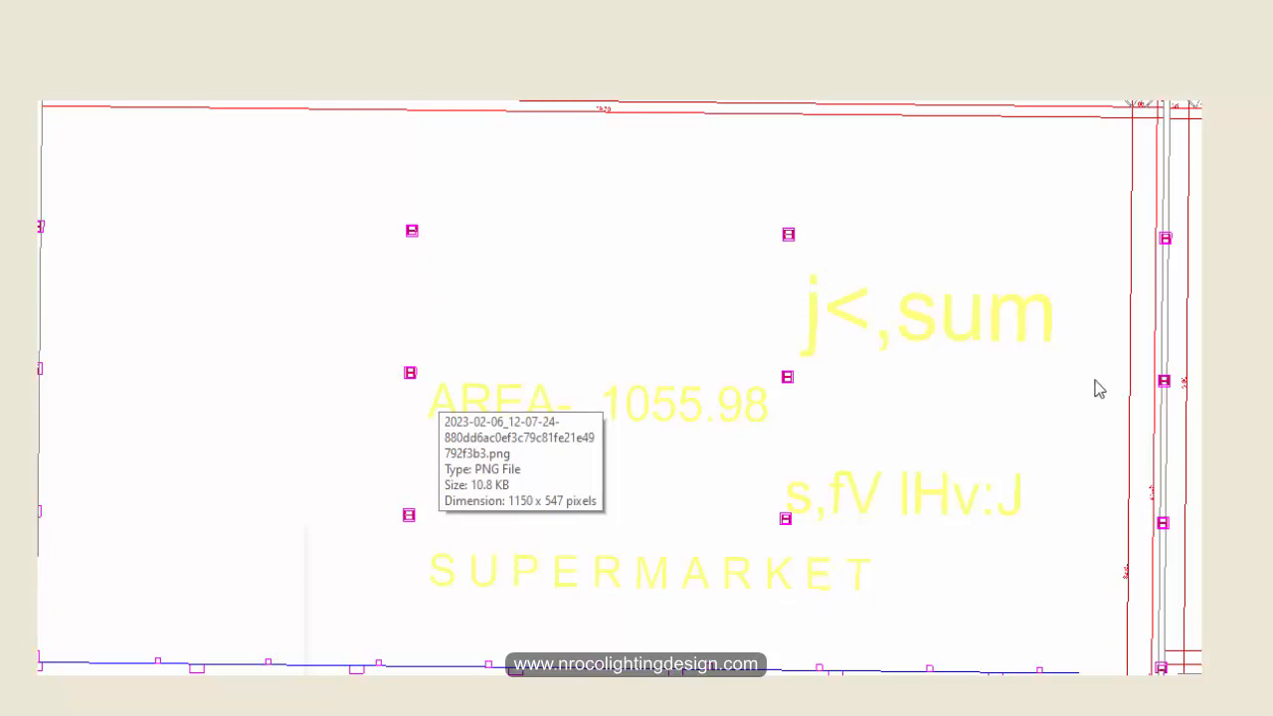
{"action": "mouse_move", "coordinate": [752, 707]}
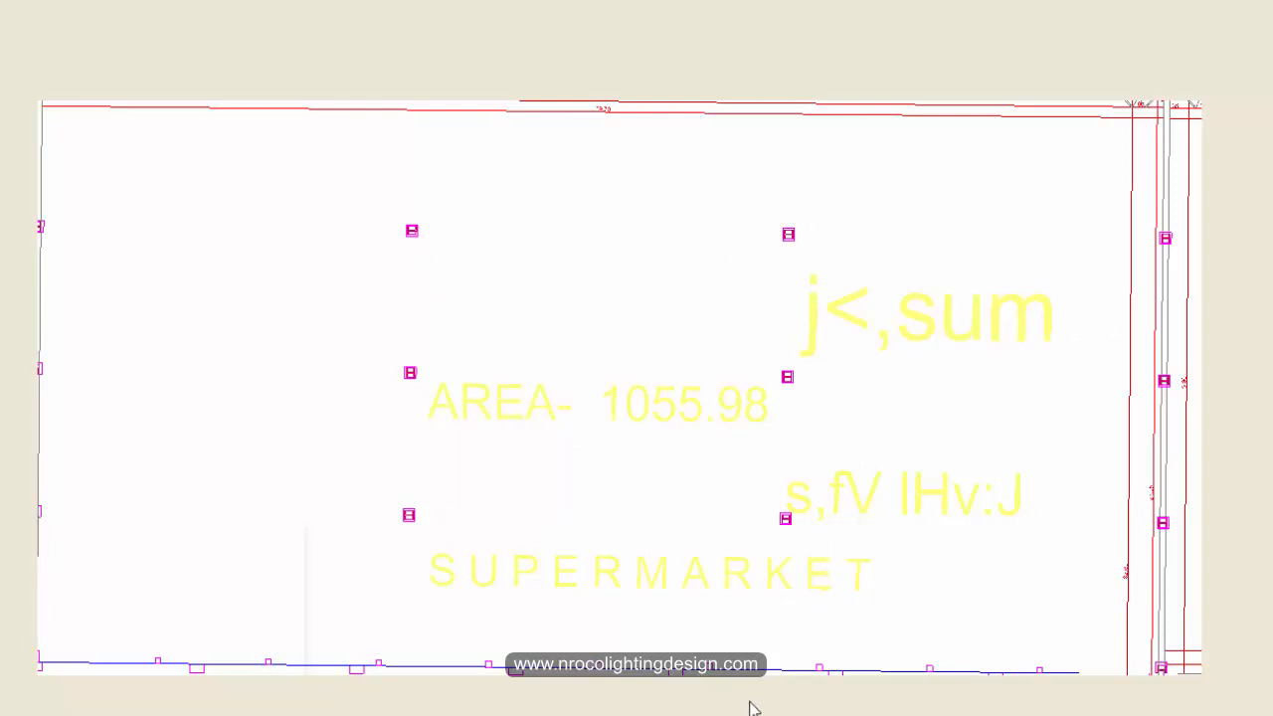
{"action": "mouse_move", "coordinate": [665, 496]}
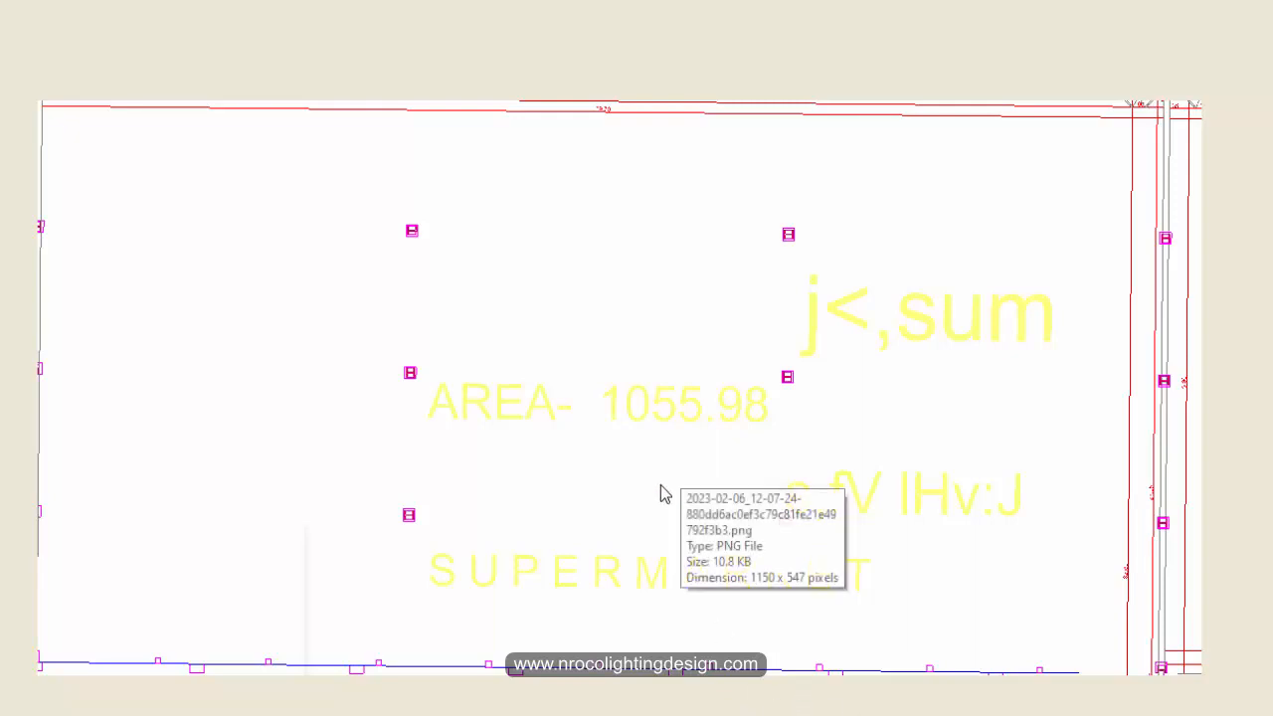
{"action": "mouse_move", "coordinate": [786, 669]}
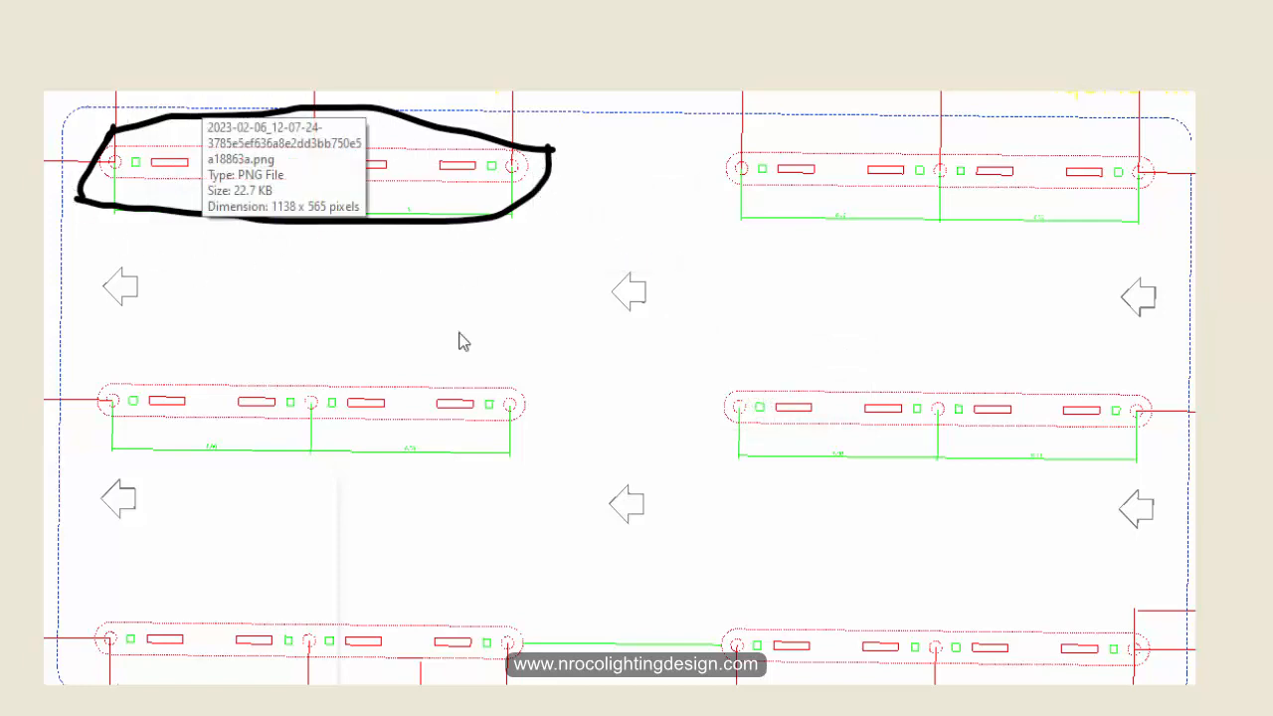
{"action": "mouse_move", "coordinate": [740, 700]}
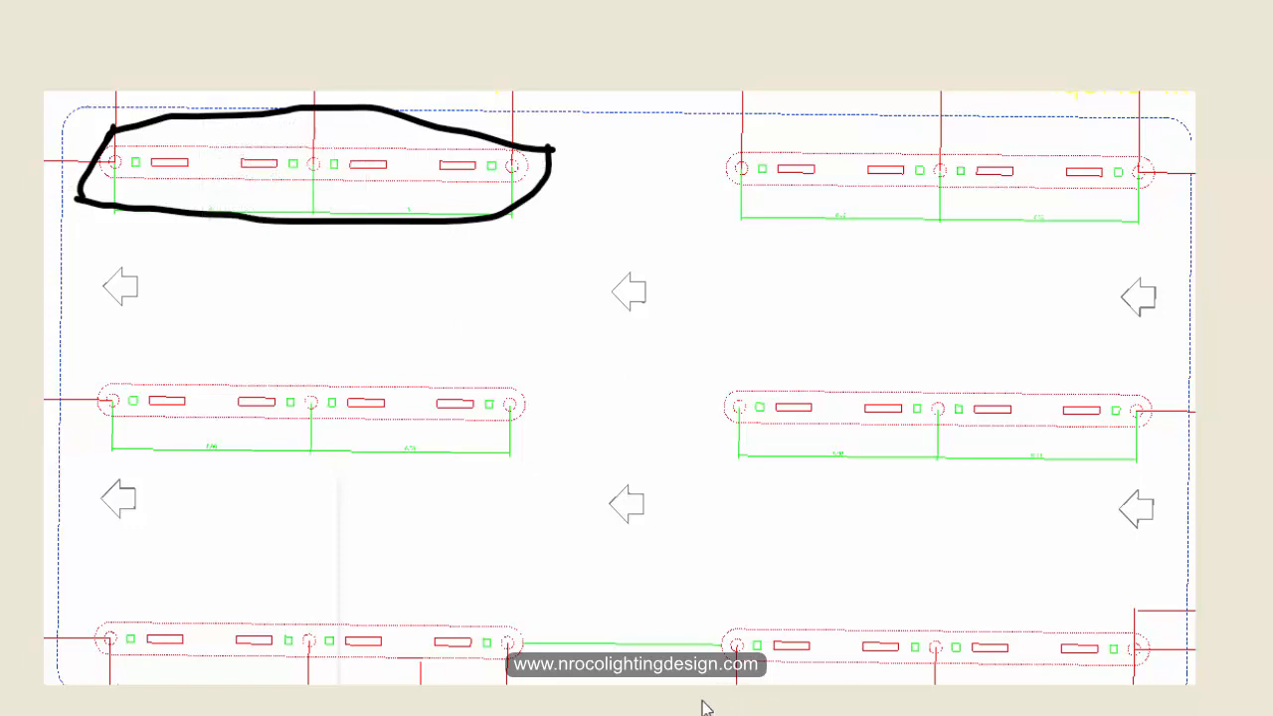
{"action": "mouse_move", "coordinate": [699, 639]}
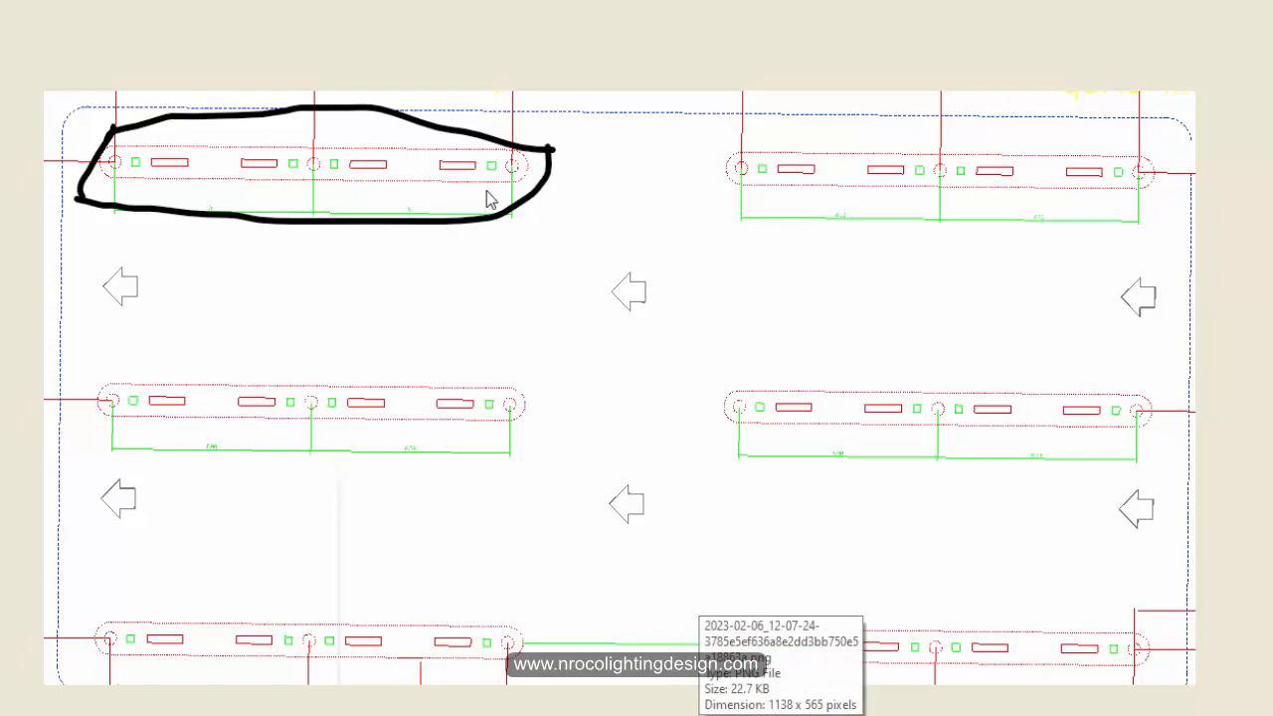
{"action": "mouse_move", "coordinate": [669, 175]}
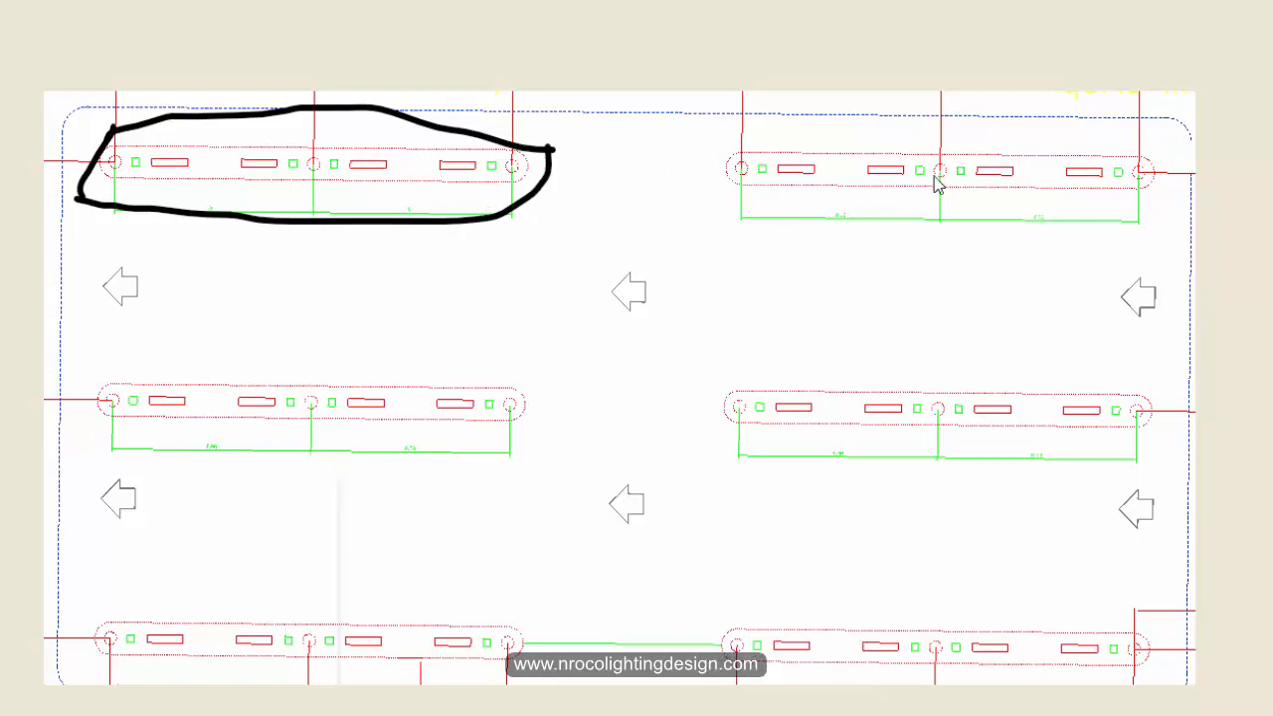
{"action": "mouse_move", "coordinate": [242, 181]}
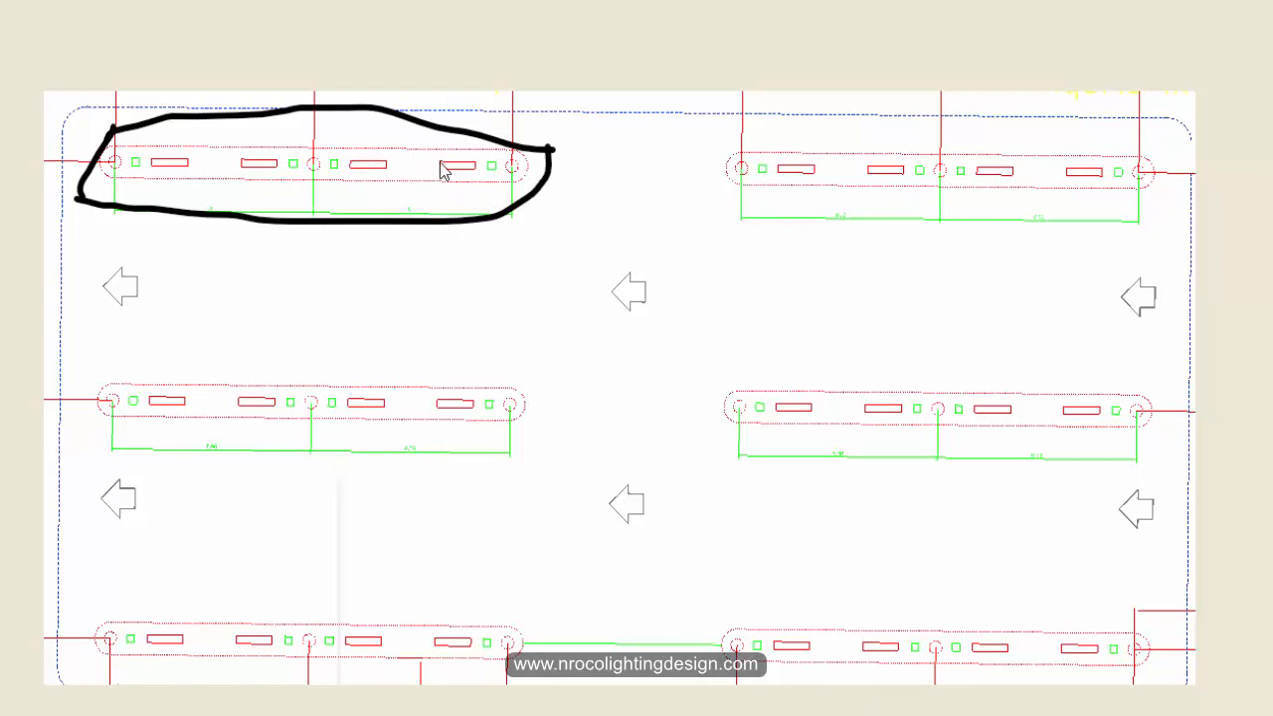
{"action": "mouse_move", "coordinate": [449, 175]}
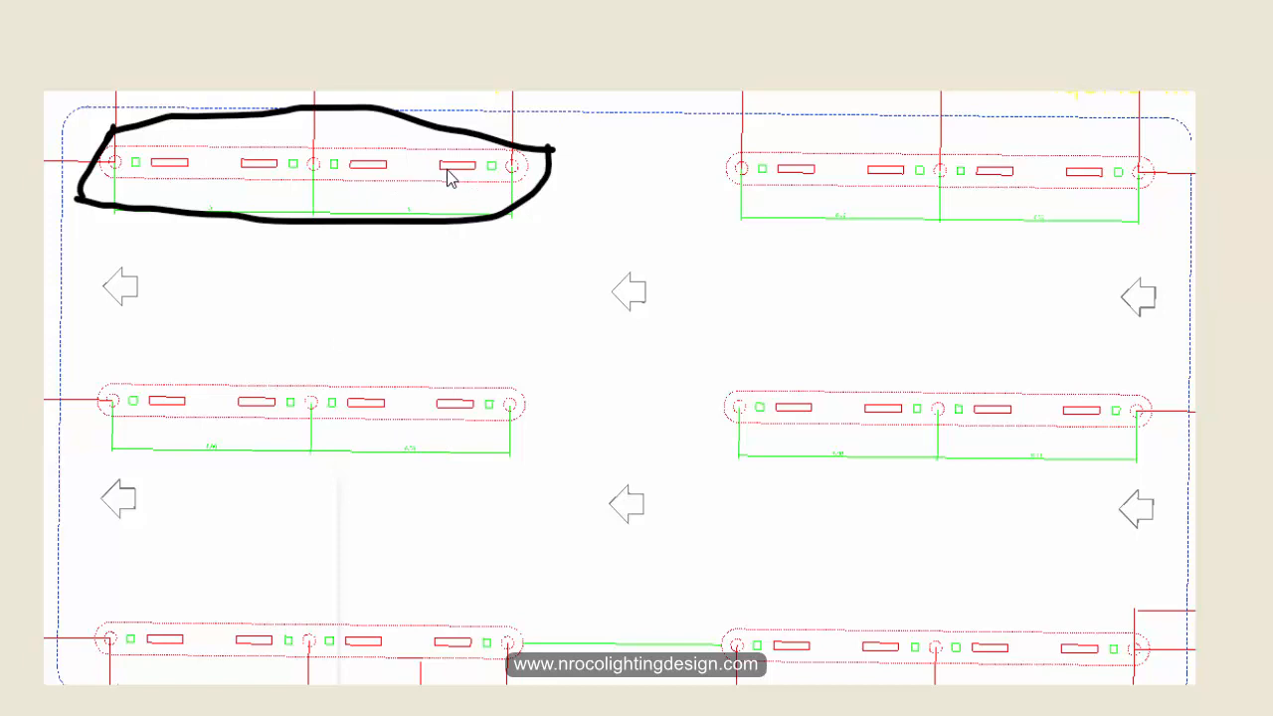
{"action": "mouse_move", "coordinate": [875, 316]}
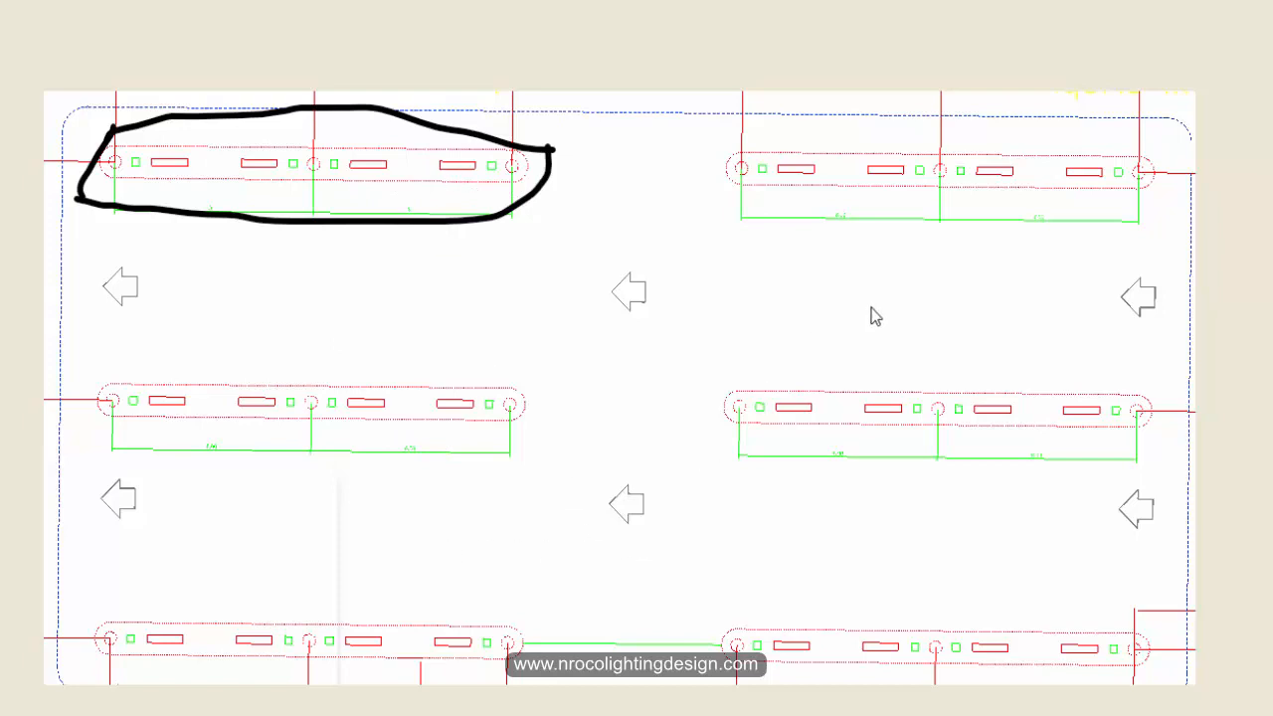
{"action": "mouse_move", "coordinate": [732, 460]}
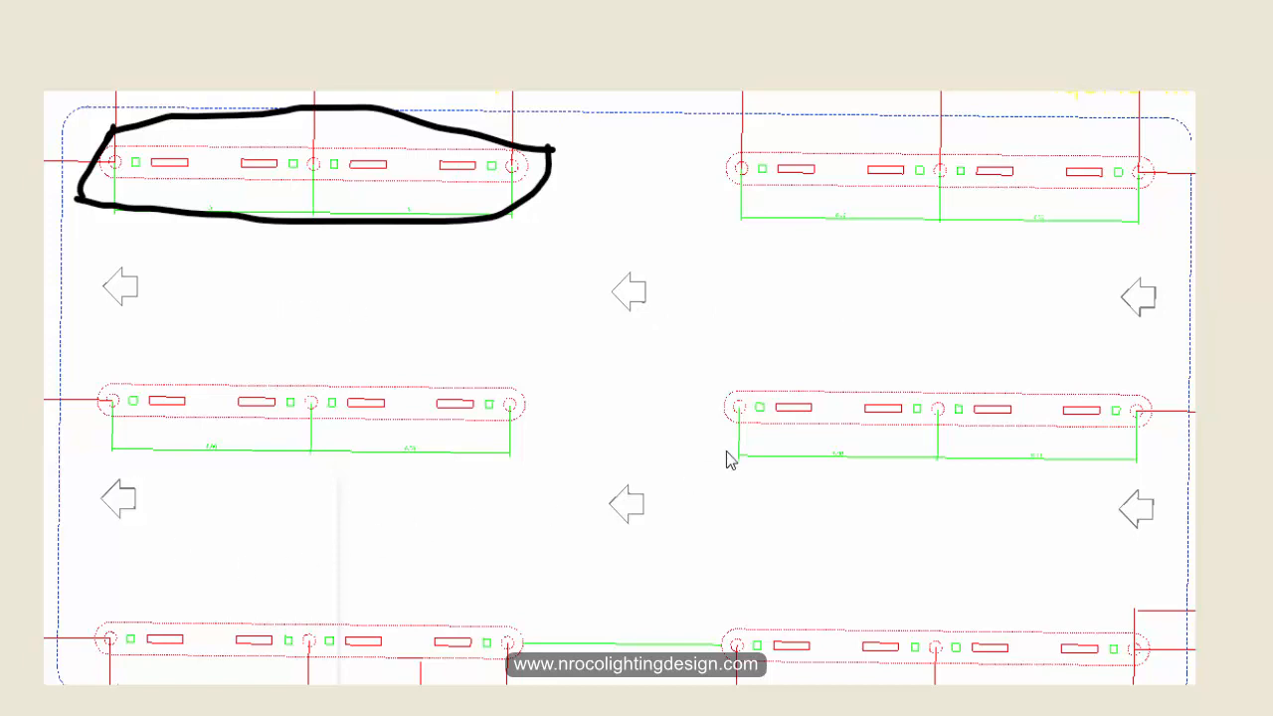
{"action": "mouse_move", "coordinate": [706, 537]}
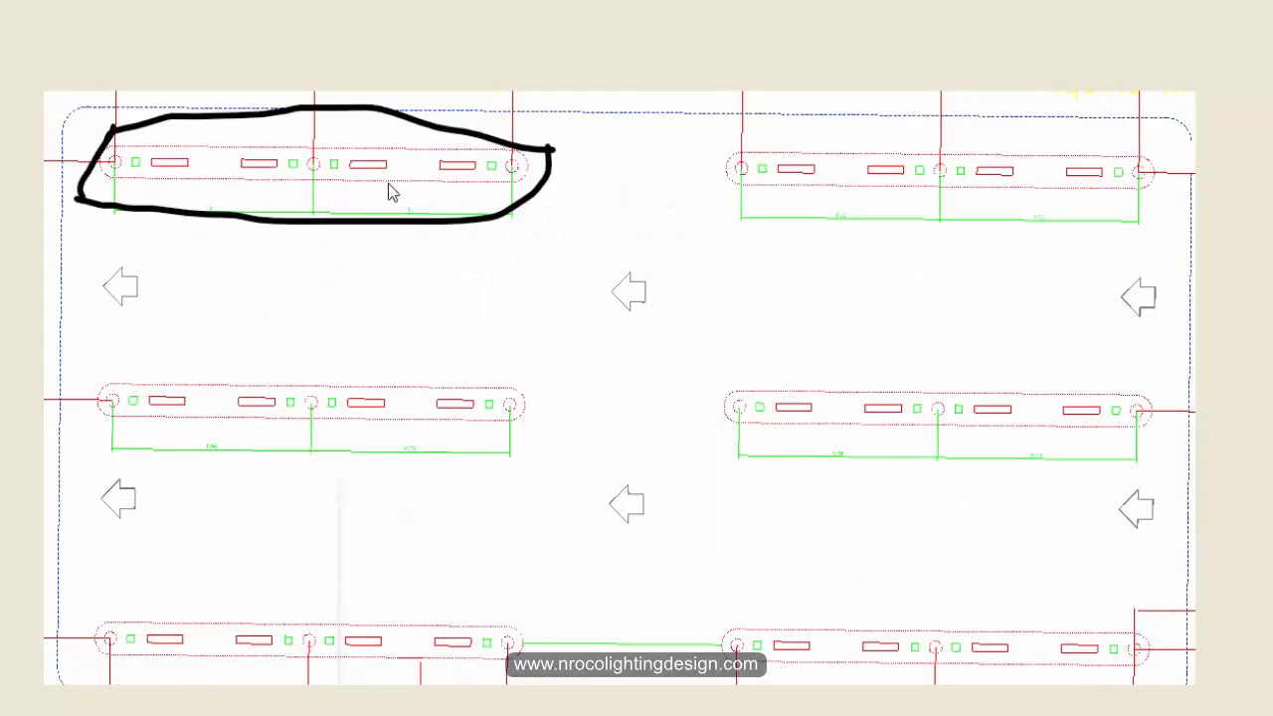
{"action": "mouse_move", "coordinate": [626, 248]}
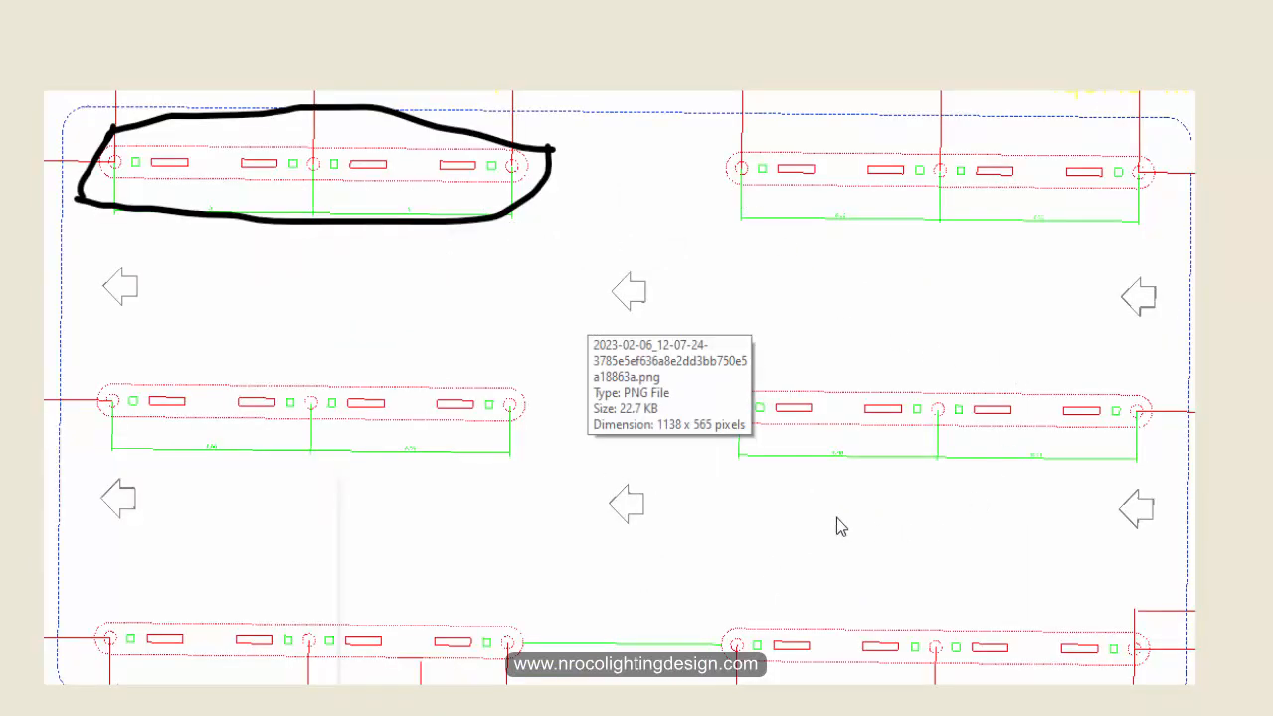
{"action": "mouse_move", "coordinate": [903, 664]}
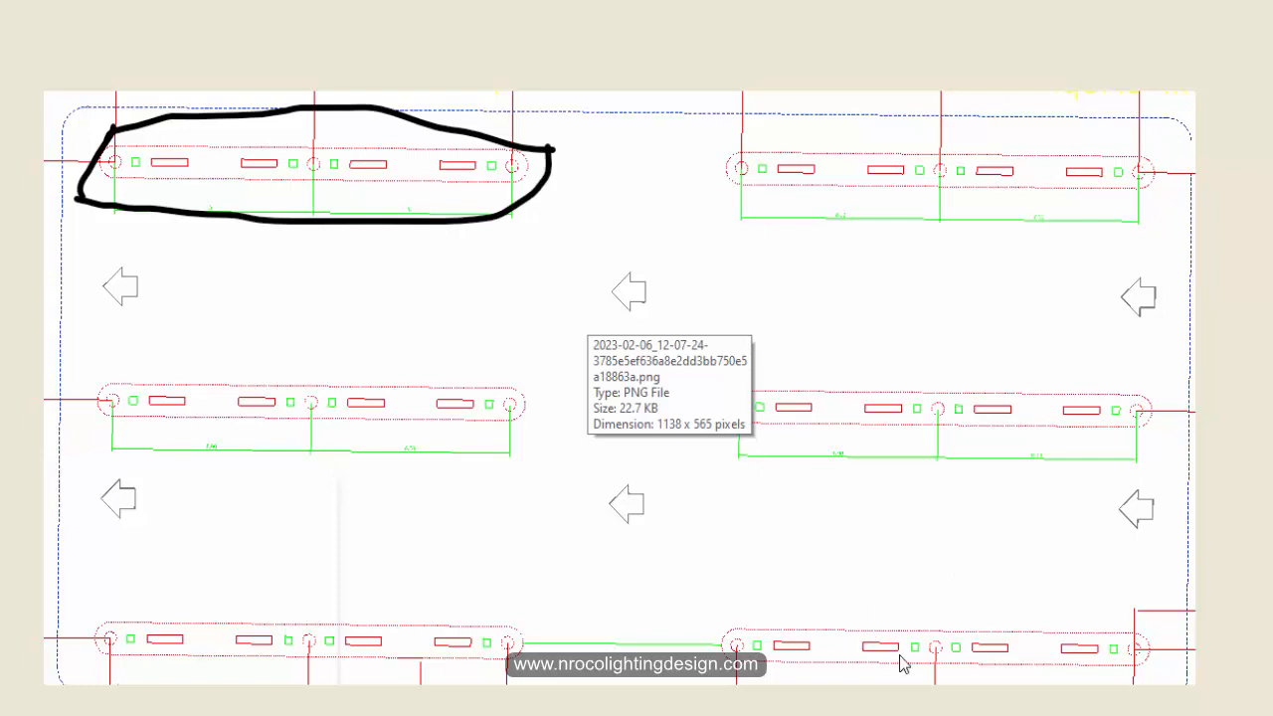
{"action": "mouse_move", "coordinate": [951, 673]}
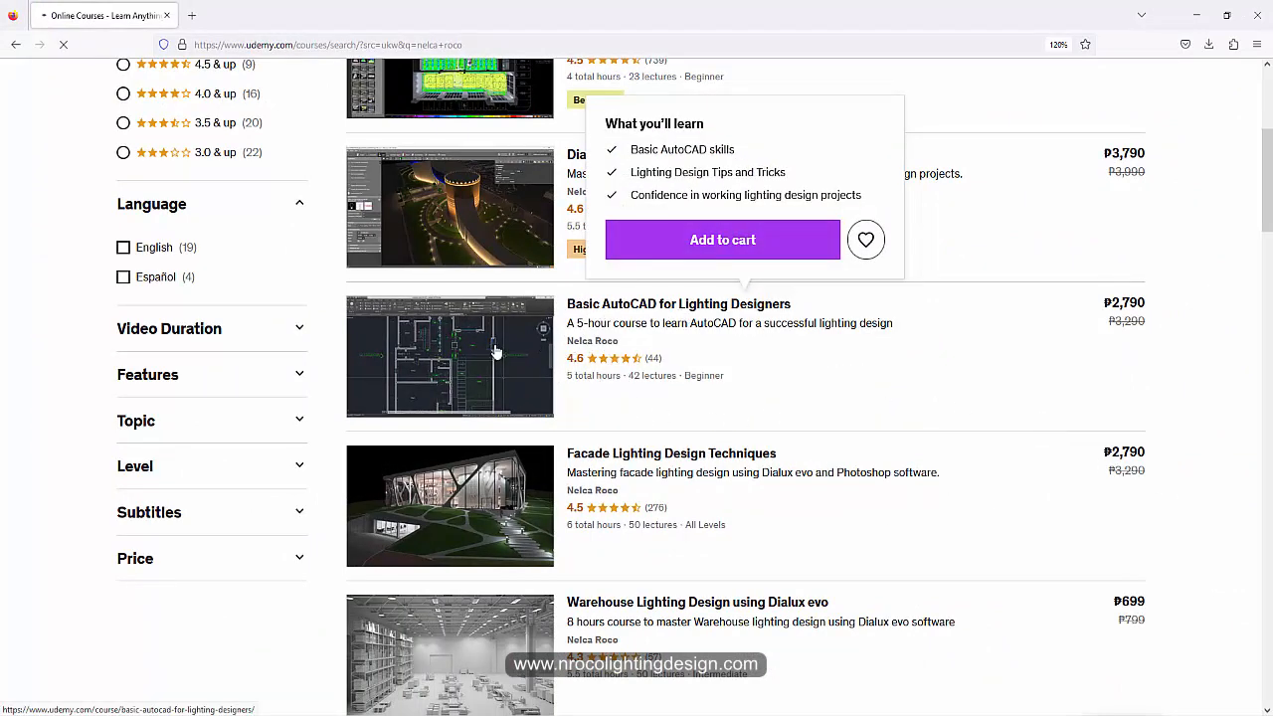
Step: Open and review the Basic AutoCAD for Lighting Designers course page on Udemy
{"action": "left_click", "coordinate": [678, 302]}
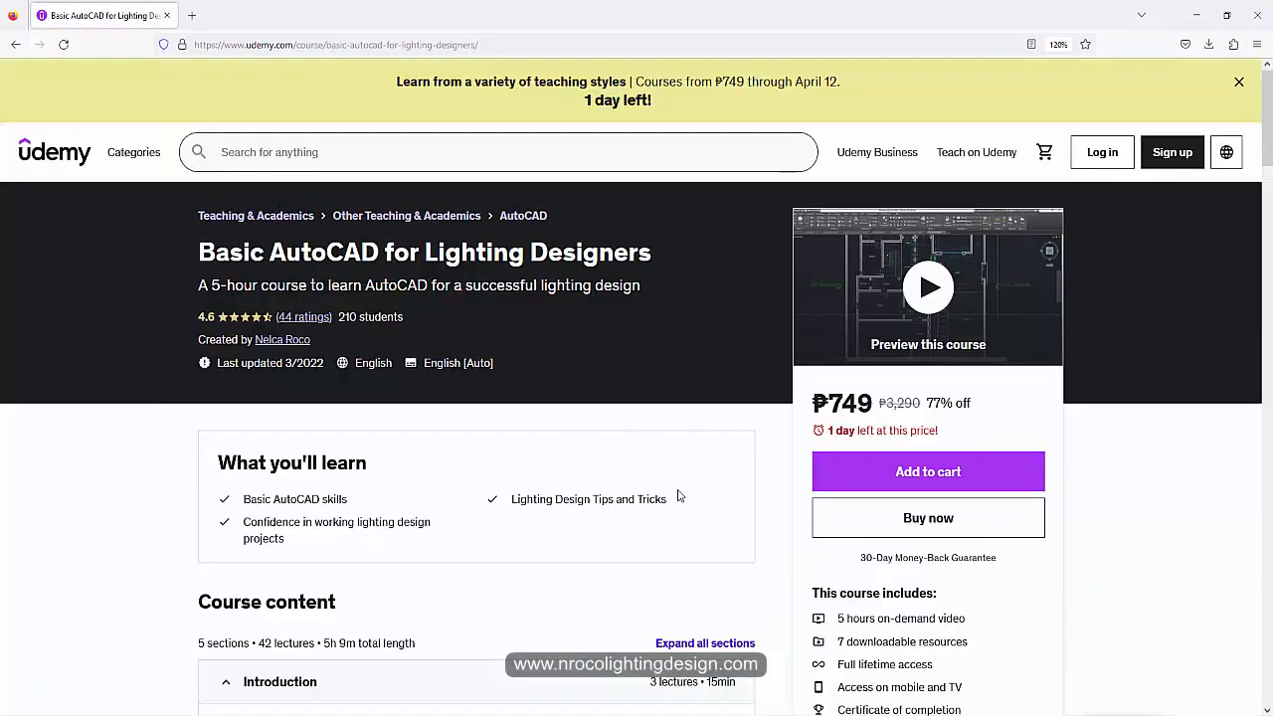
{"action": "scroll", "scroll_direction": "down", "scroll_amount": 3}
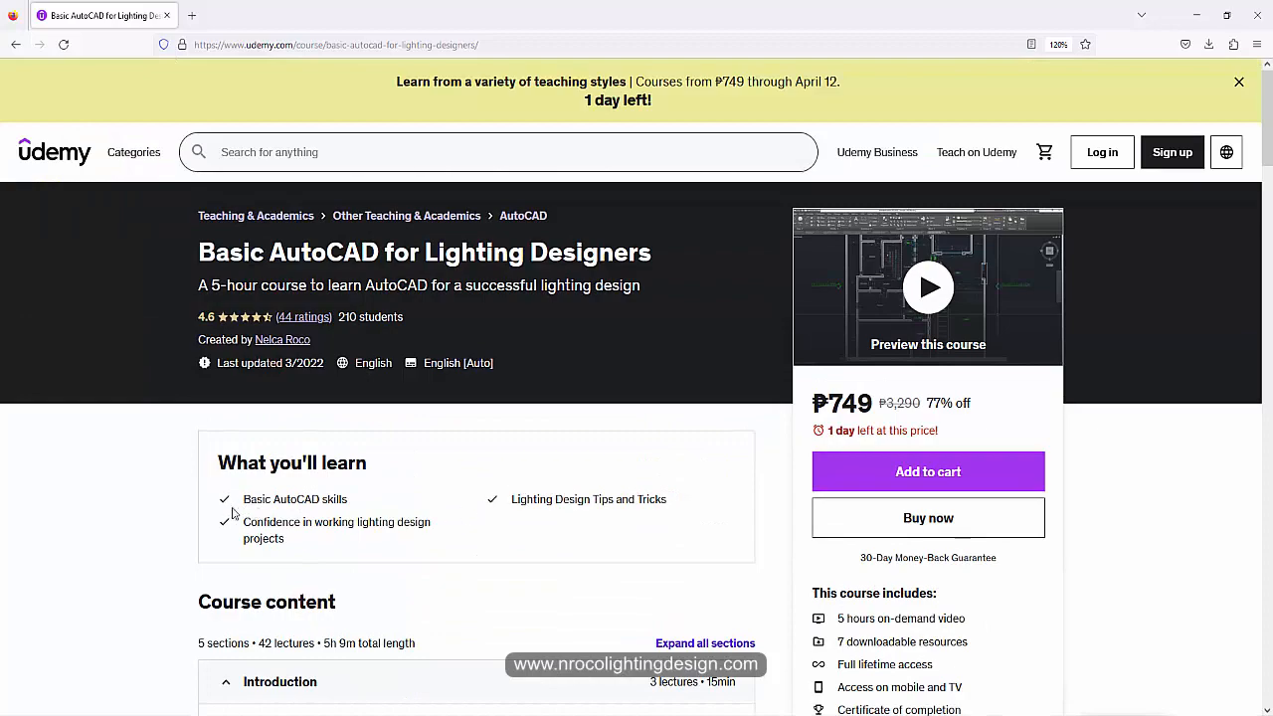
{"action": "scroll", "scroll_direction": "down", "scroll_amount": 3}
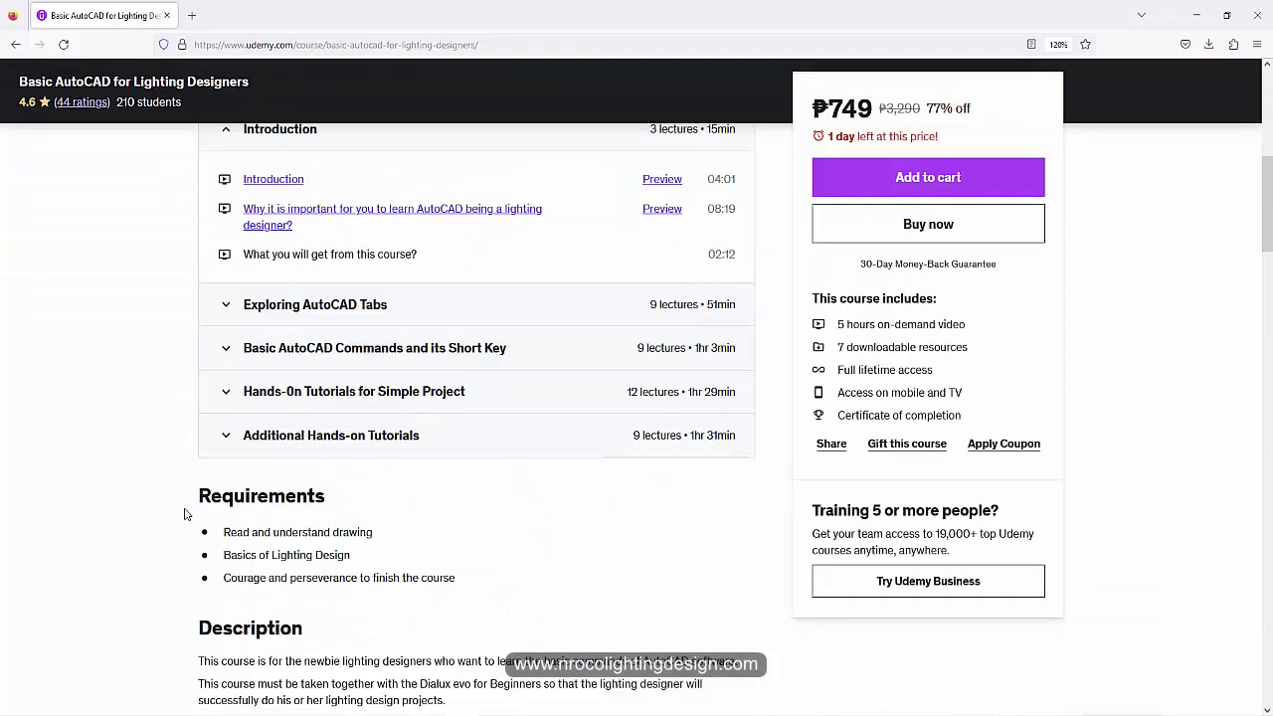
{"action": "scroll", "scroll_direction": "up", "scroll_amount": 3}
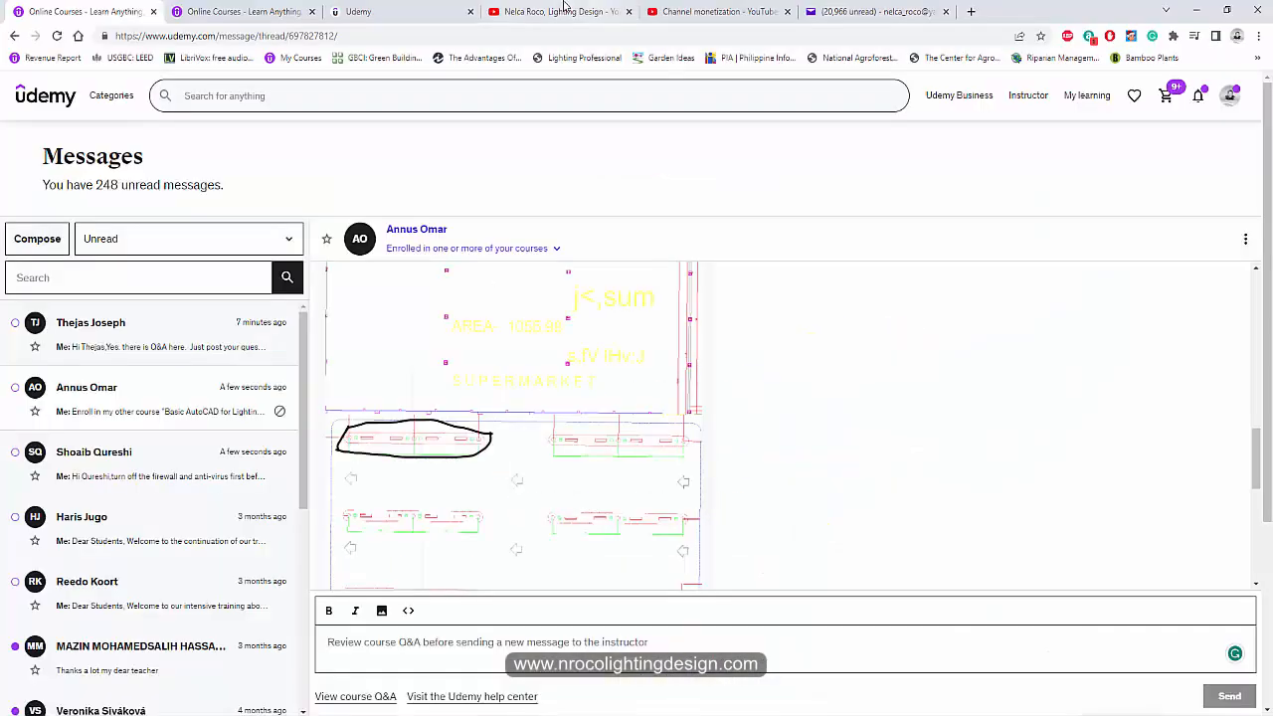
Step: Switch to the lighting design YouTube channel's videos tab
{"action": "left_click", "coordinate": [558, 12]}
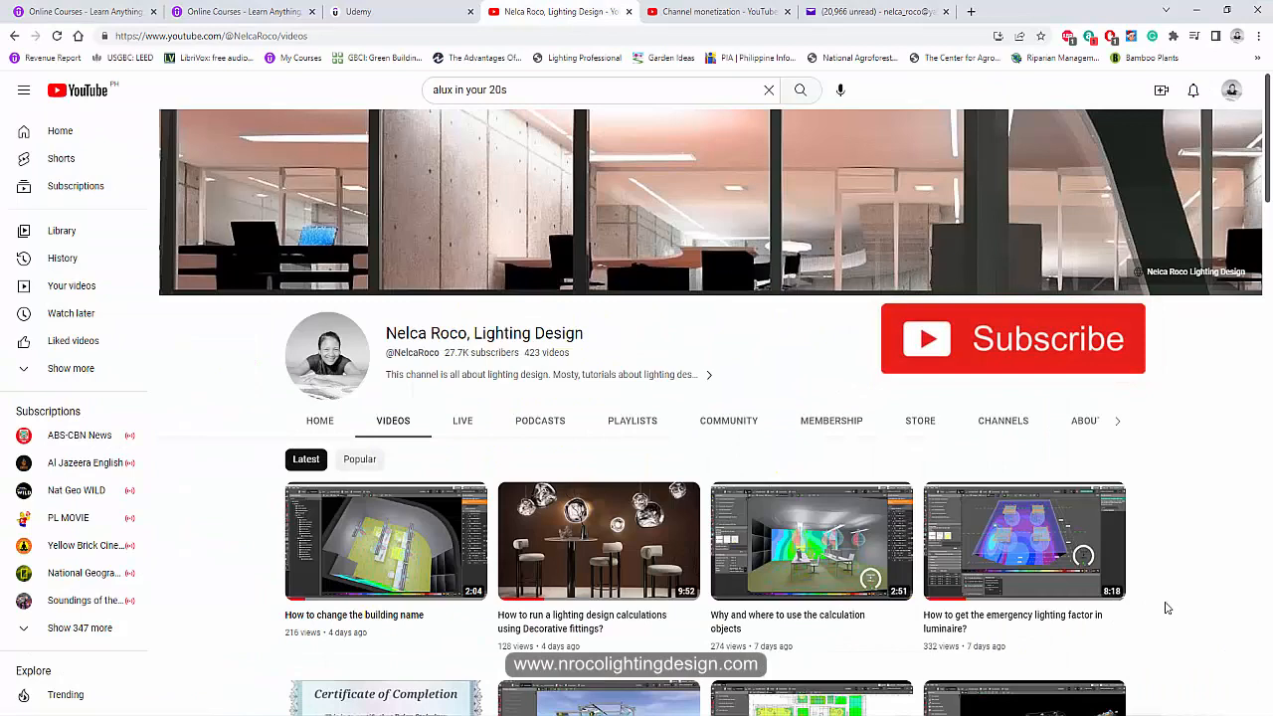